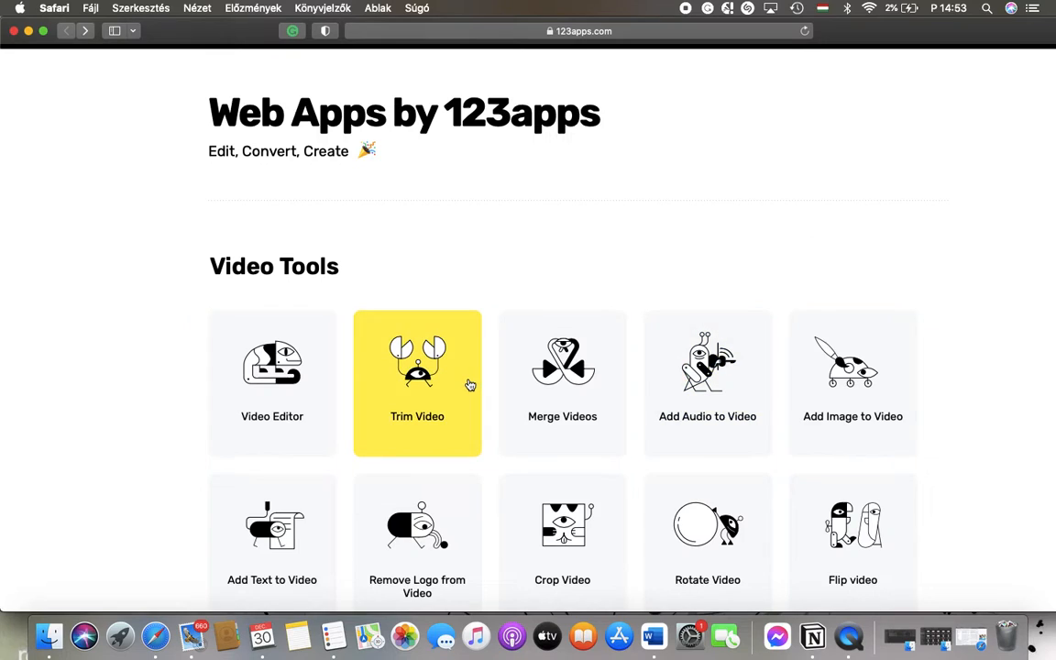
# Step: Open the Trim Video tool from the 123apps home page
pyautogui.click(417, 382)
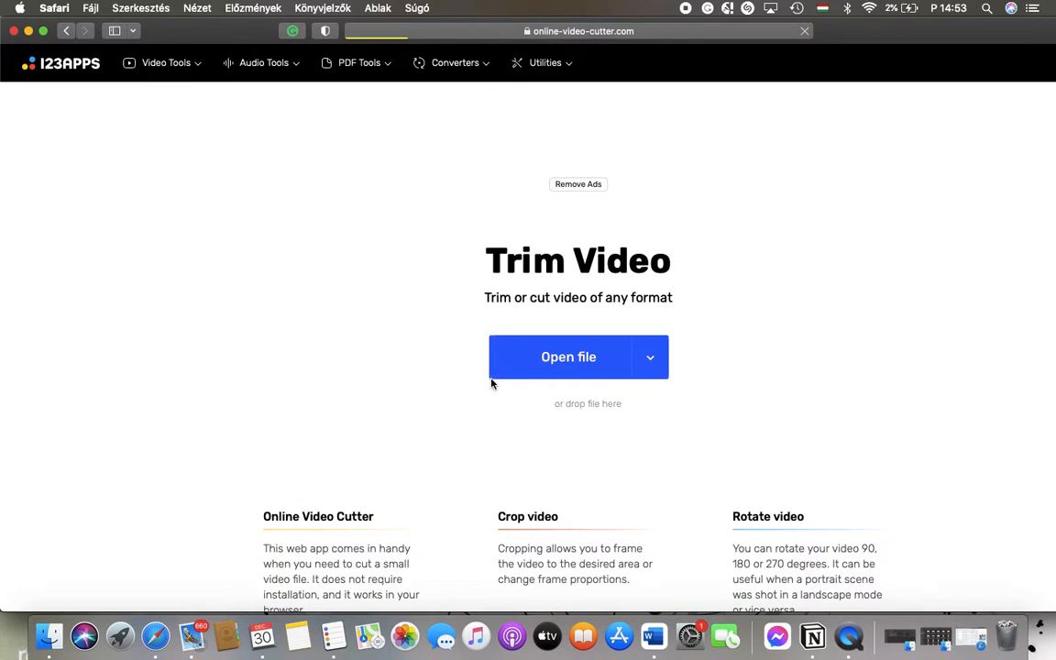
pyautogui.moveTo(518, 373)
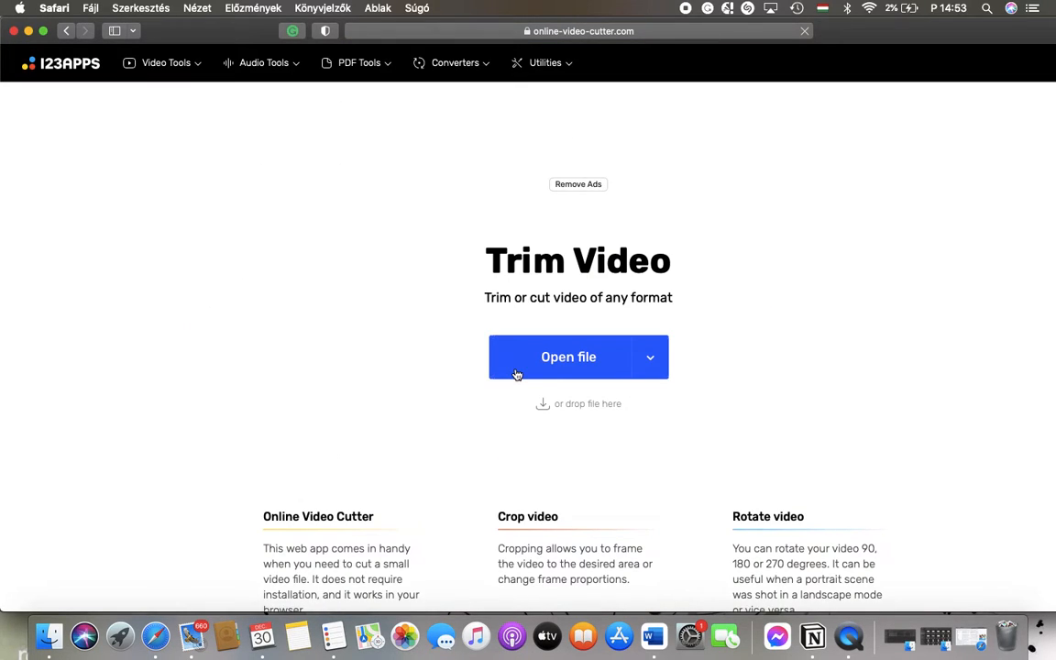
# Step: Upload RPReplay_Final1671308699.MP4 from the recent files (Előzmények)
pyautogui.click(569, 356)
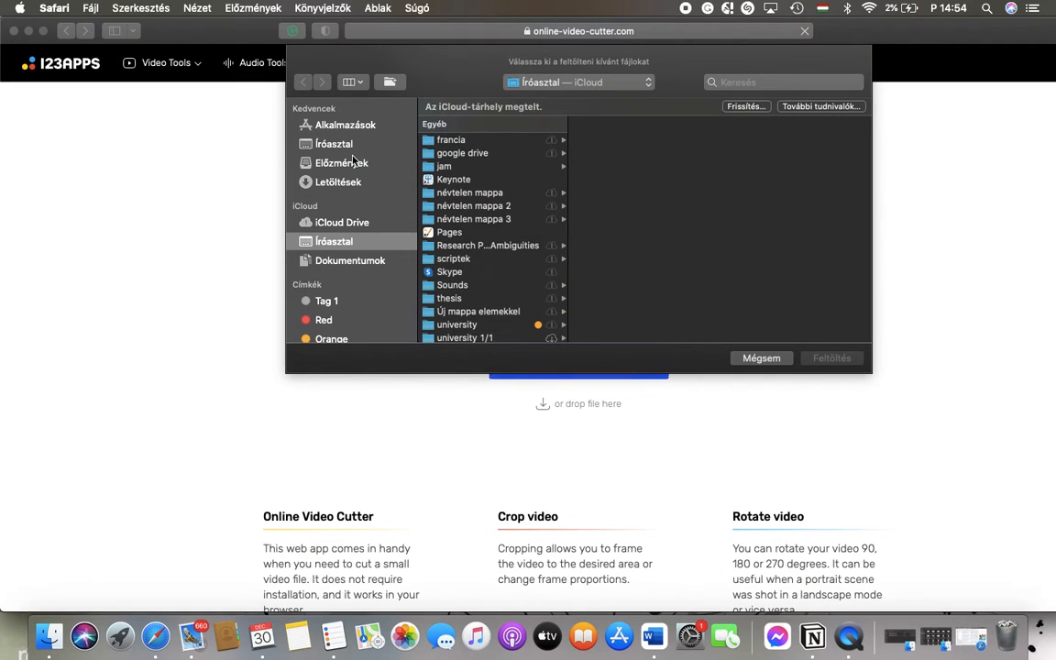
pyautogui.click(341, 163)
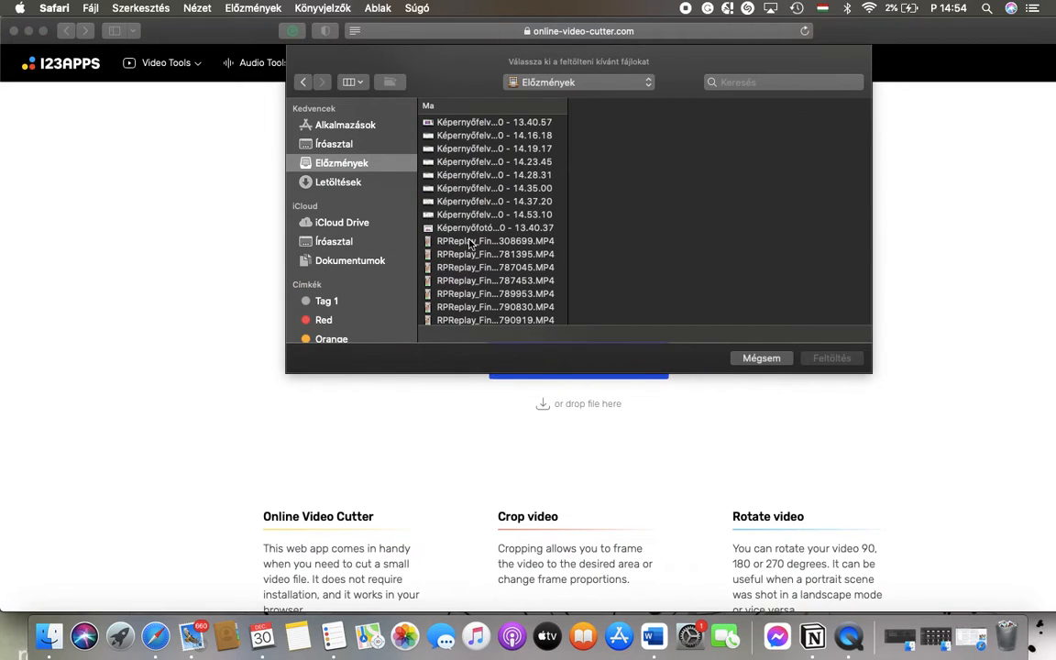
pyautogui.click(496, 240)
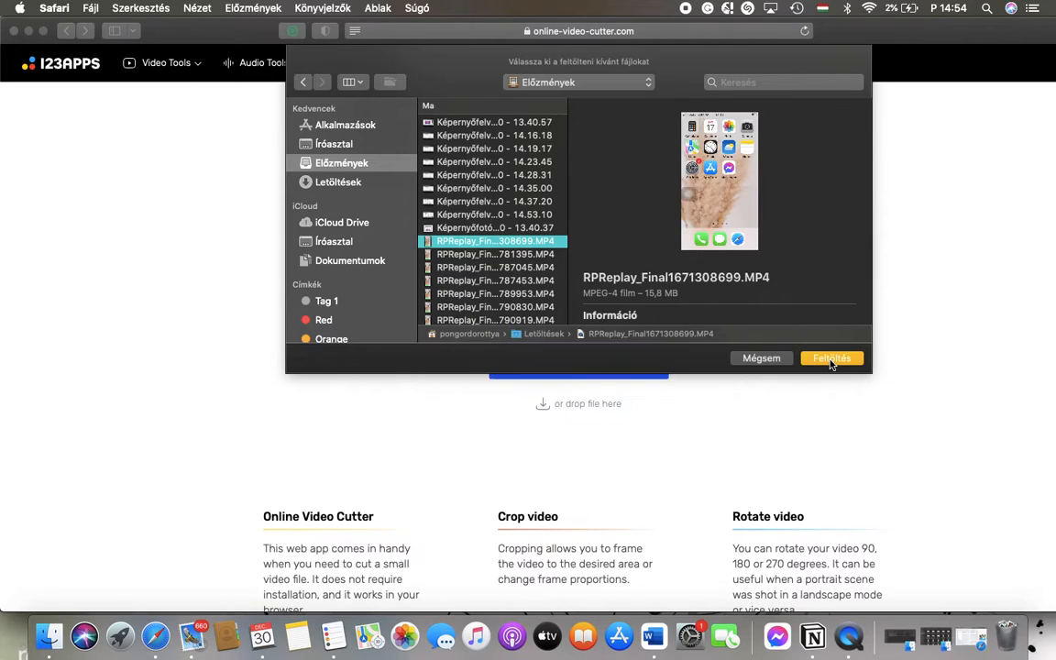
pyautogui.click(832, 358)
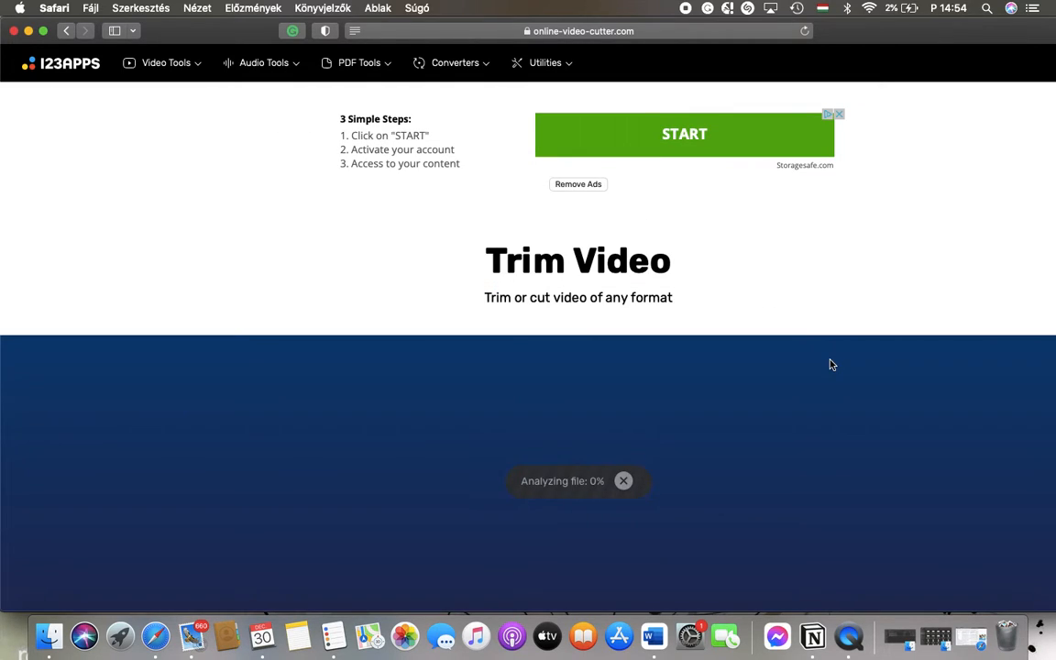
# Step: Scroll to the editor and start adding an image overlay, choosing an image file
pyautogui.scroll(-3)
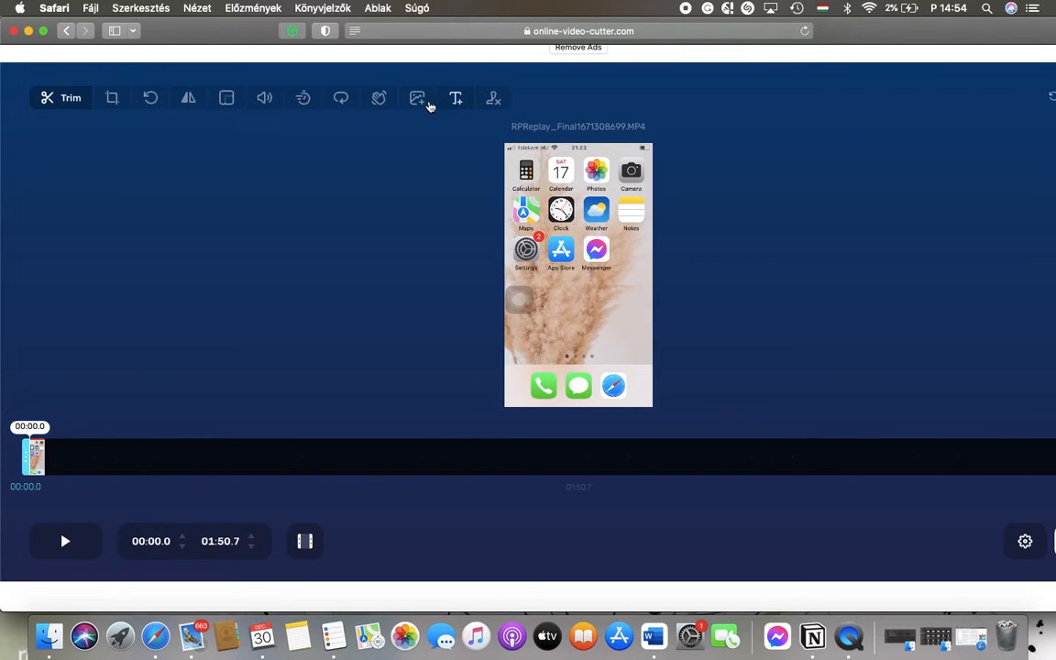
pyautogui.moveTo(416, 98)
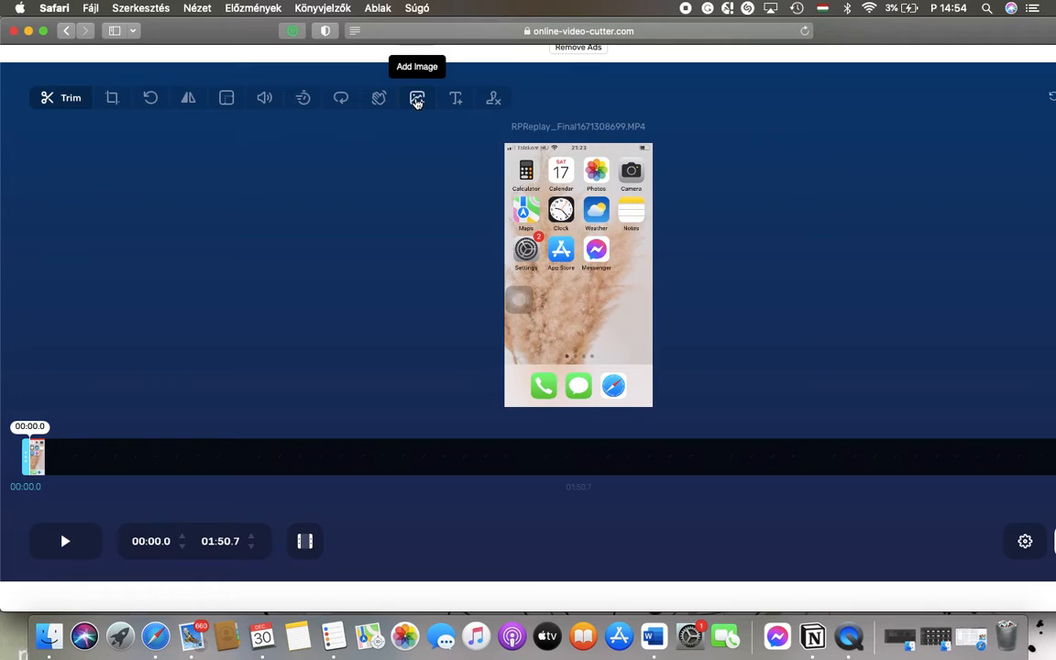
pyautogui.click(414, 98)
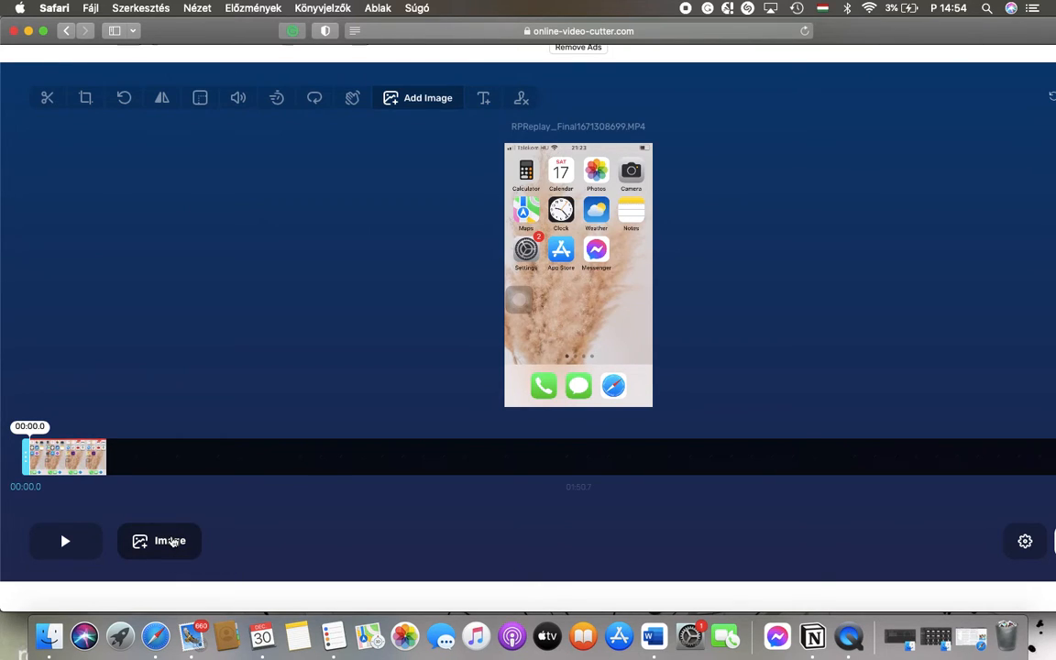
pyautogui.click(170, 542)
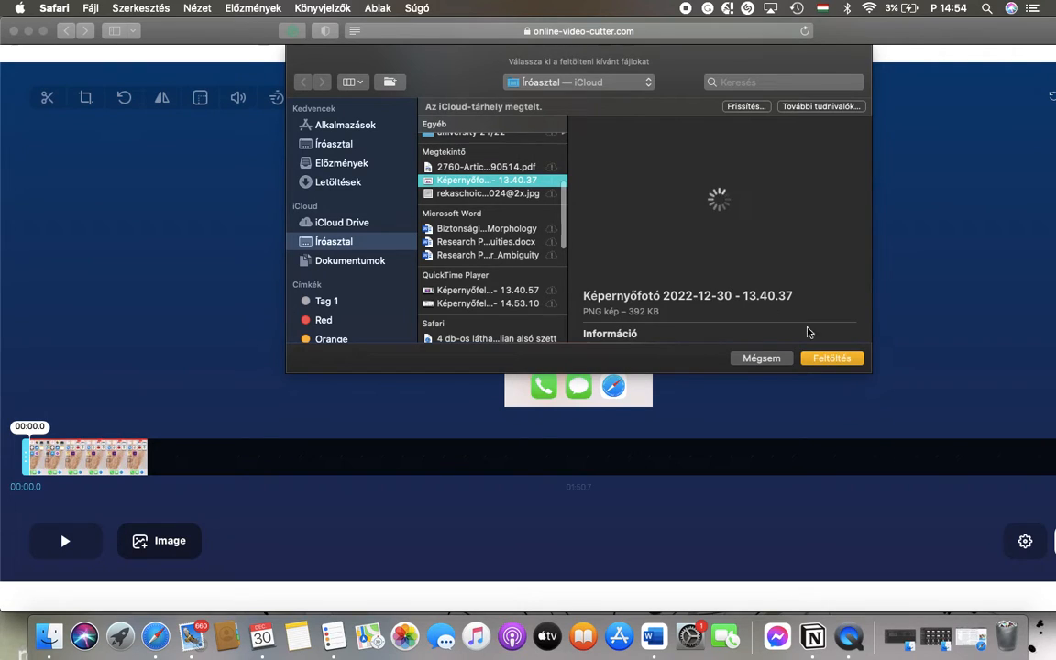
# Step: Upload the screenshot Képernyőfotó 2022-12-30 - 13.40.37 as the overlay
pyautogui.click(832, 358)
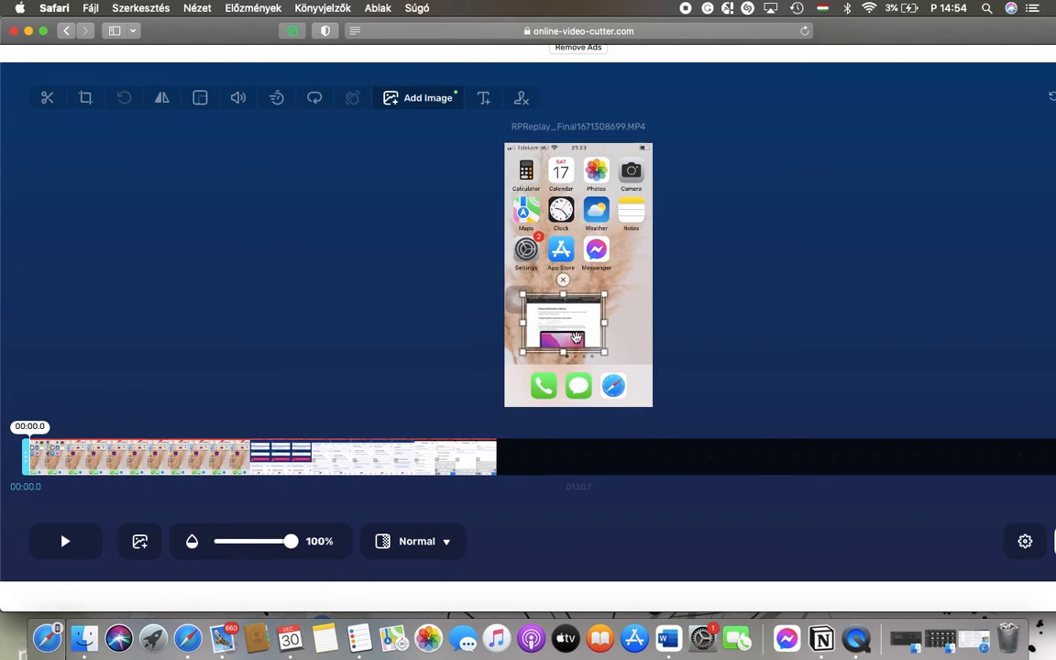
# Step: Lower the overlaid screenshot's opacity slider from 100% to 62%
pyautogui.moveTo(292, 541); pyautogui.dragTo(277, 541)
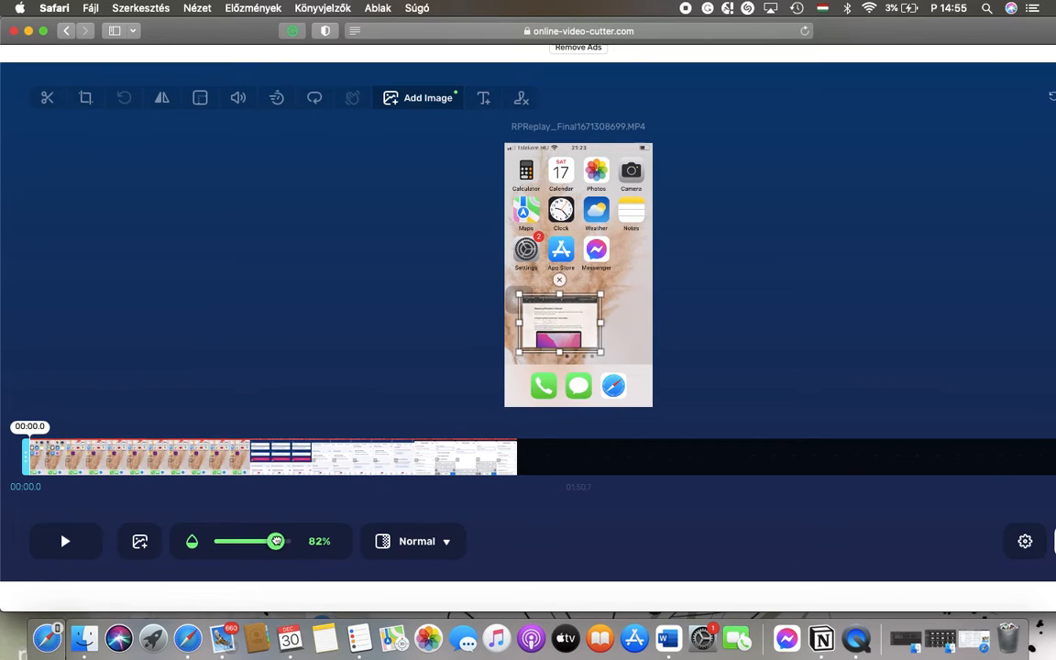
pyautogui.moveTo(276, 541); pyautogui.dragTo(264, 541)
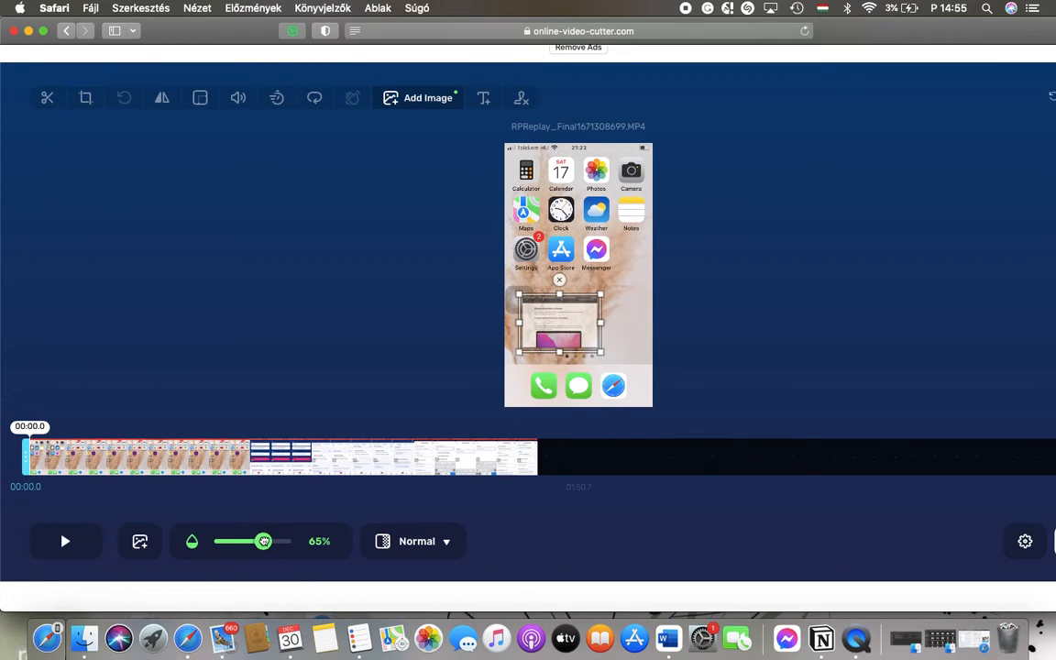
pyautogui.moveTo(264, 541); pyautogui.dragTo(263, 541)
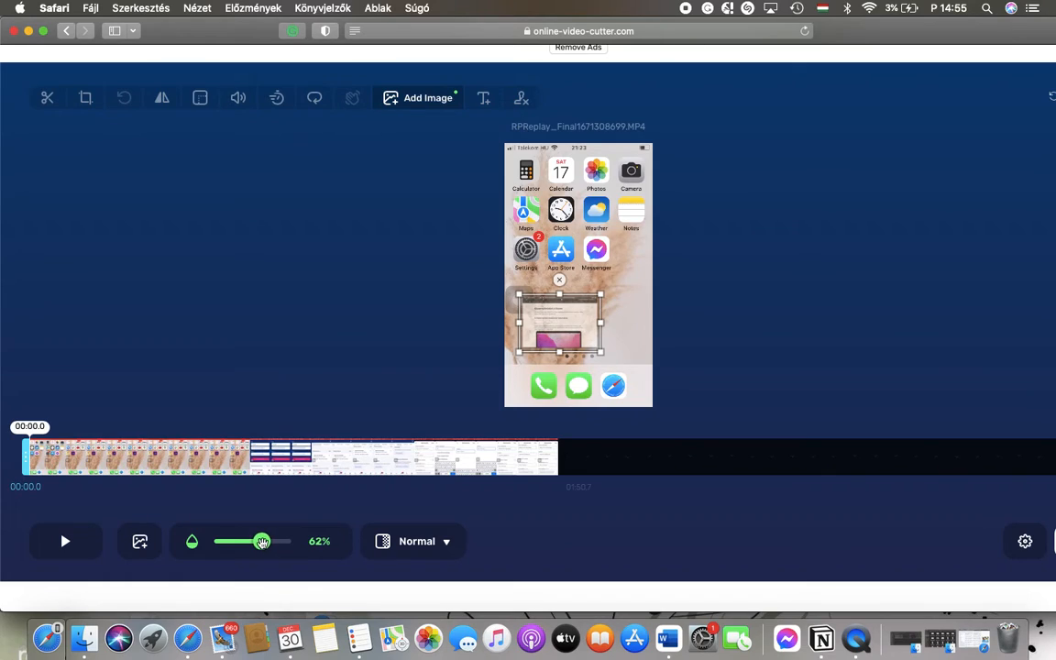
pyautogui.click(414, 541)
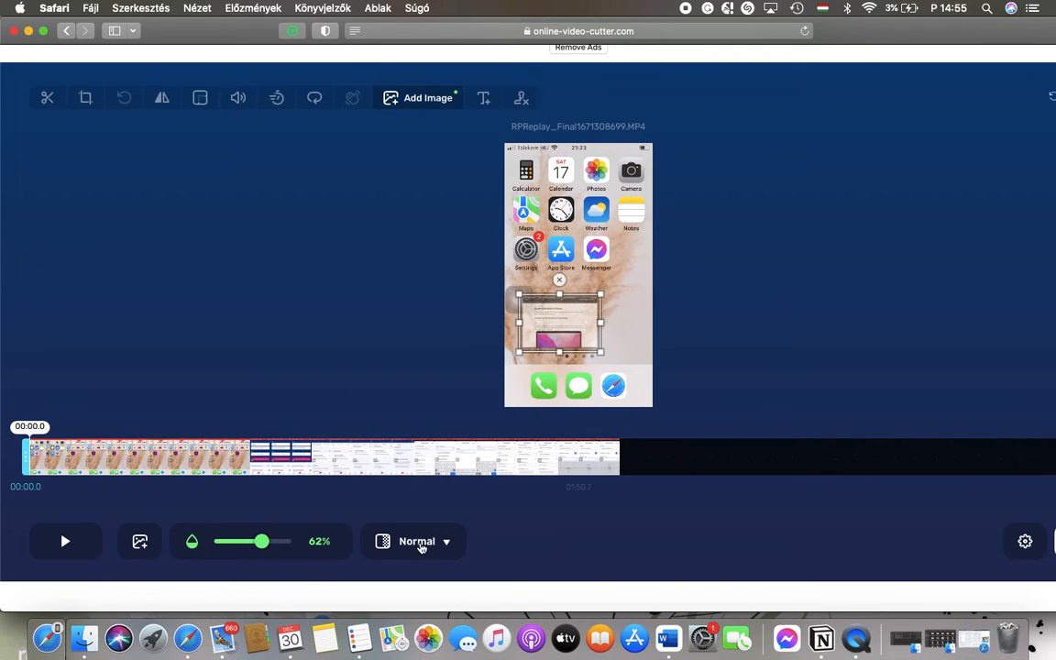
pyautogui.click(416, 541)
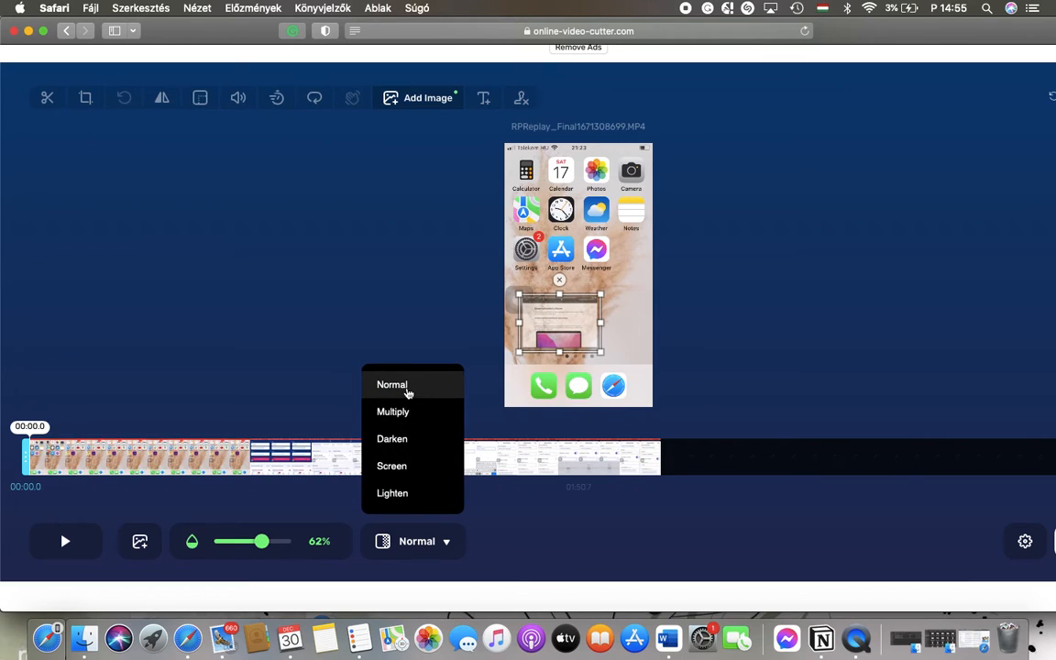
pyautogui.click(393, 412)
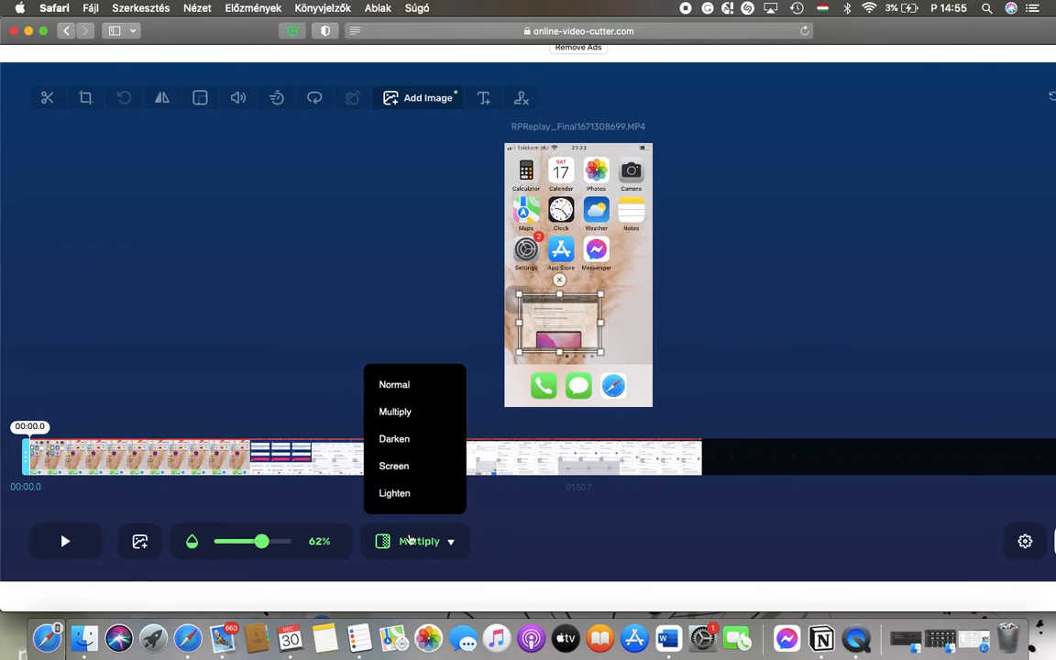
pyautogui.click(393, 438)
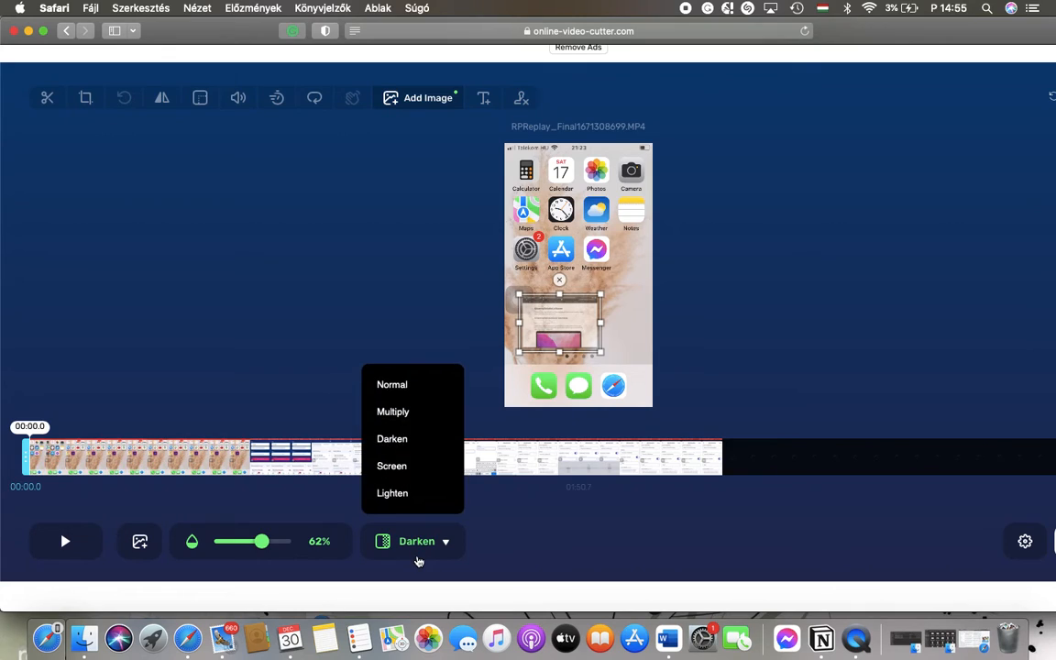
pyautogui.click(392, 466)
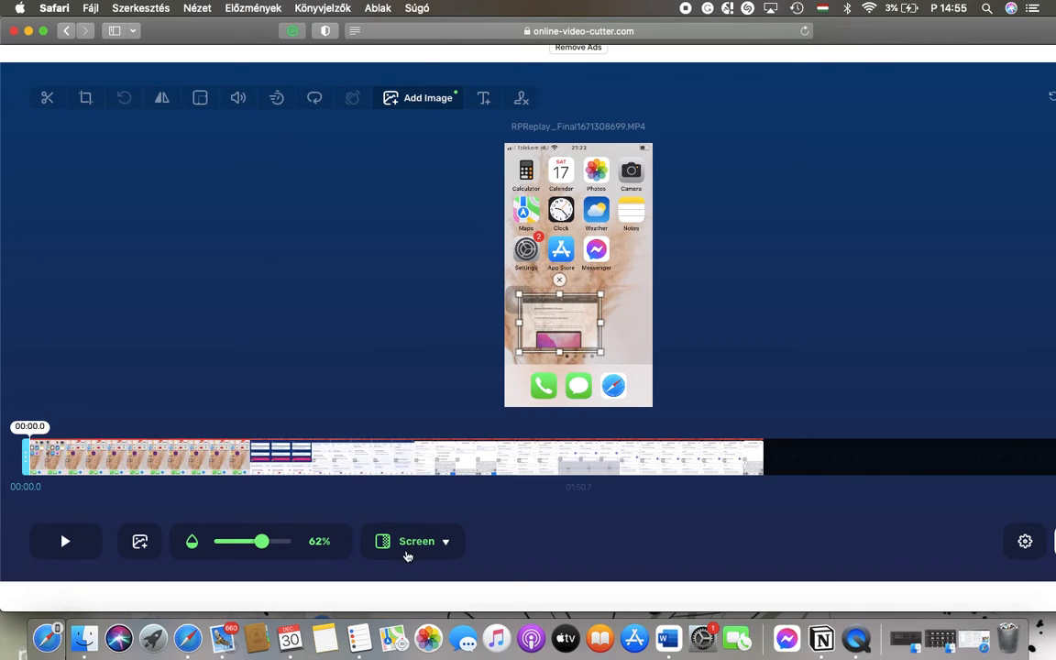
pyautogui.click(413, 541)
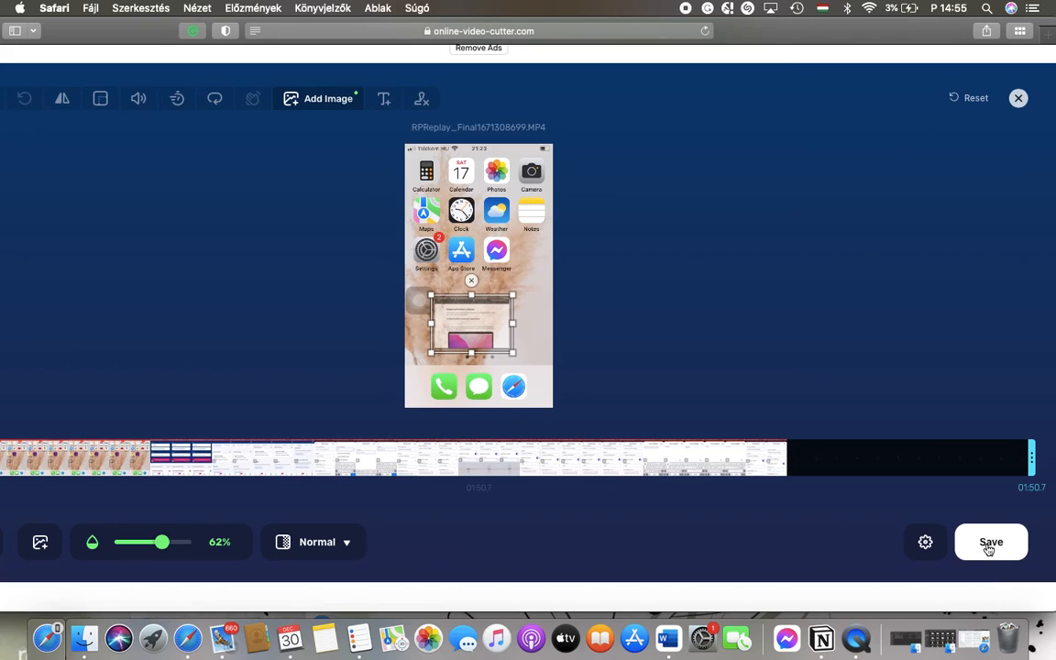
# Step: Save the video to start encoding, then bring up the cancel-encoding prompt
pyautogui.click(990, 542)
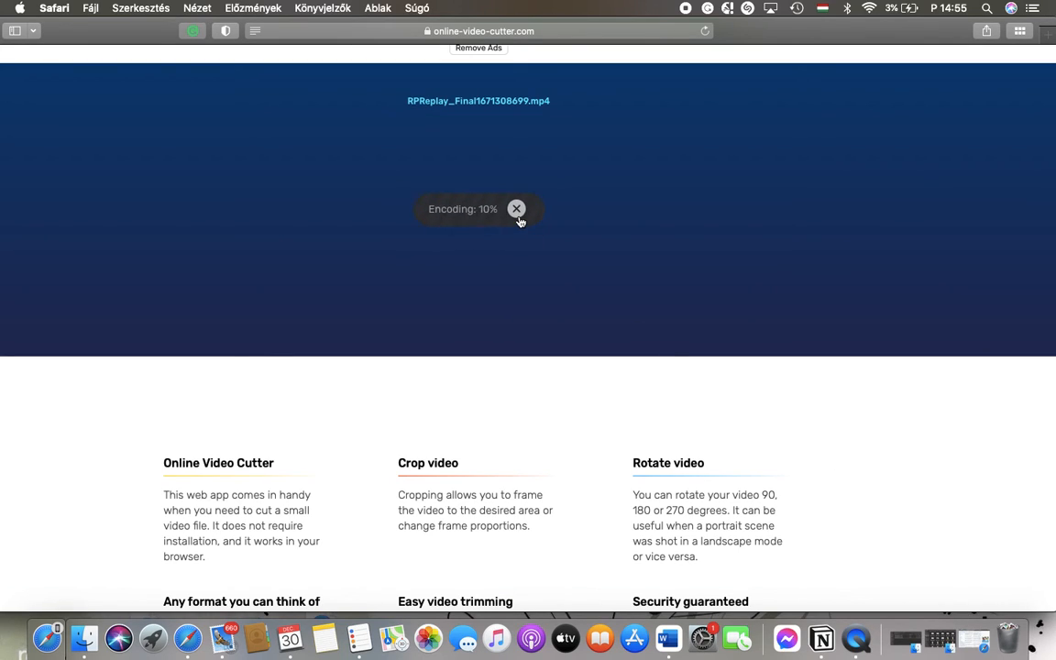
pyautogui.click(516, 209)
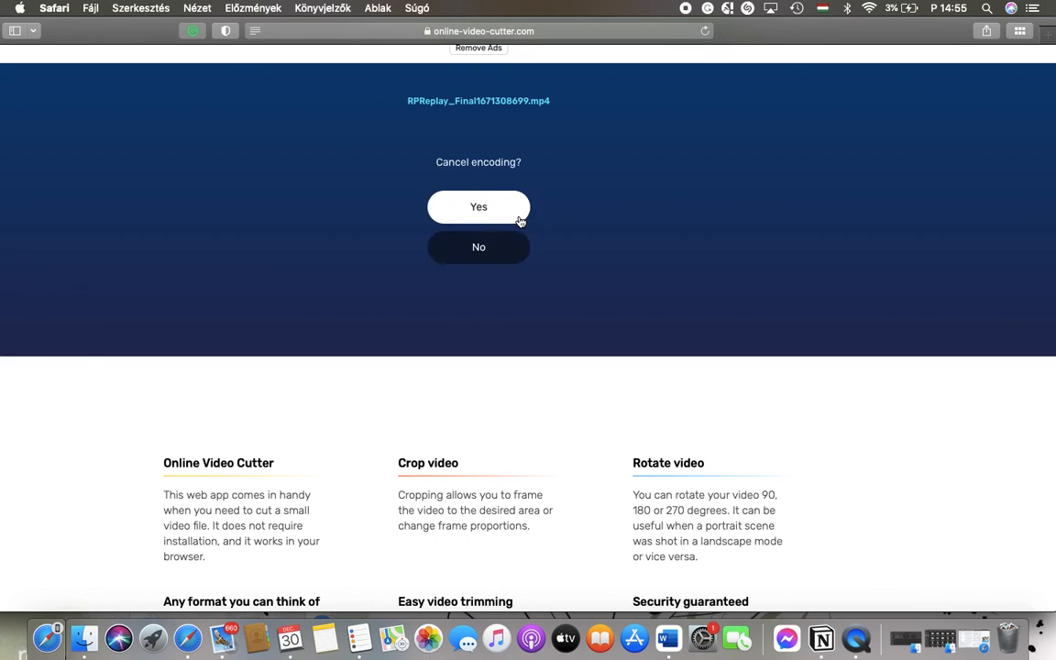